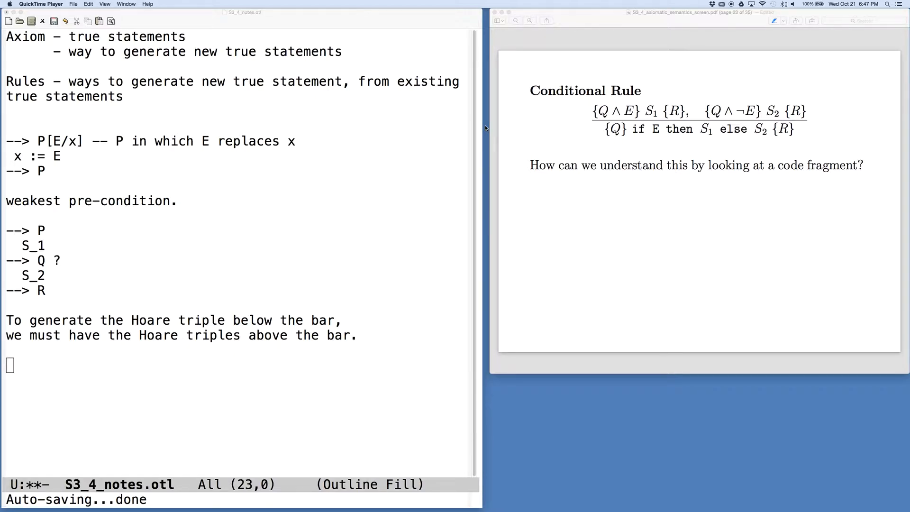
pyautogui.moveTo(306, 330)
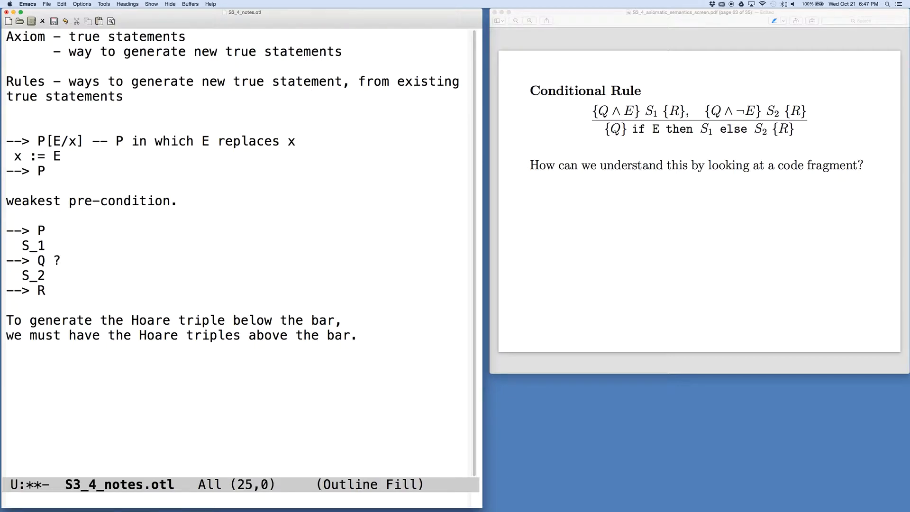
# Add a "--> Q" starting assertion line at the end of the Hoare-triple notes.
pyautogui.write('--> Q')
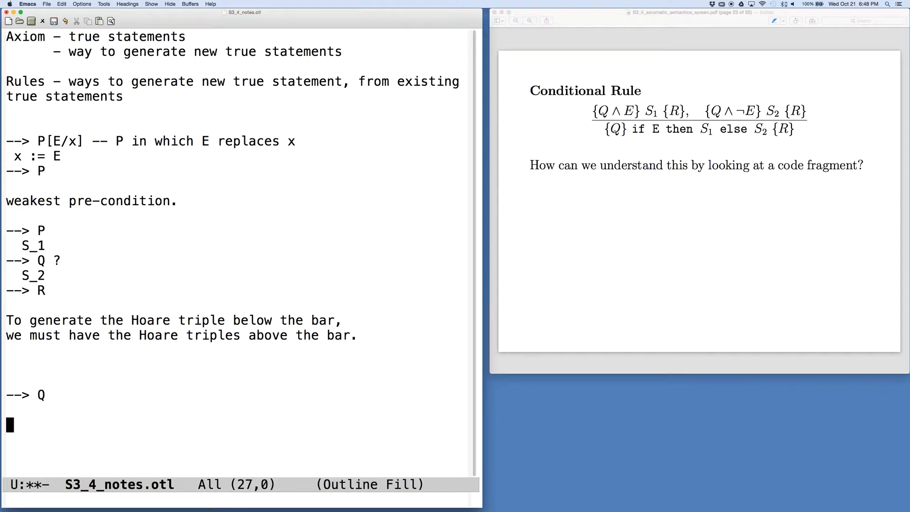
# Write "--> R" and the schematic "if E then S_1 else S_2" fragment between Q and R.
pyautogui.write('--> R')
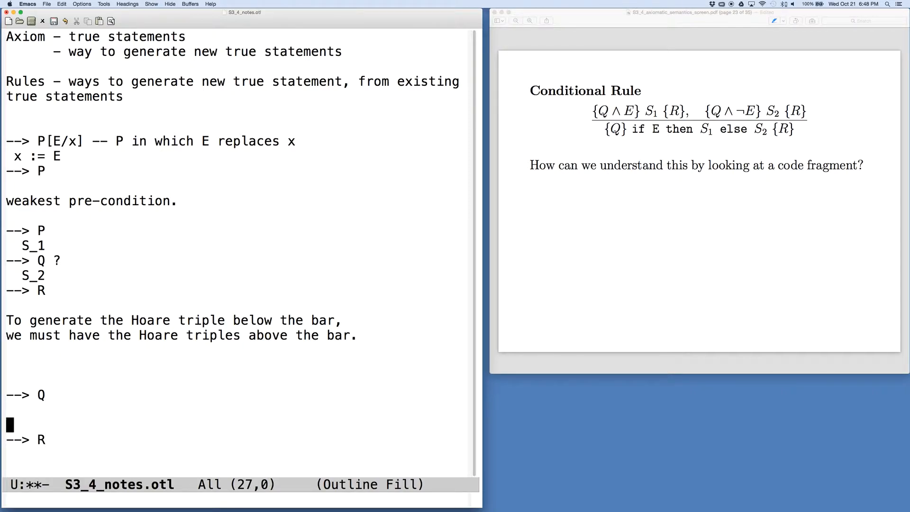
pyautogui.write('if')
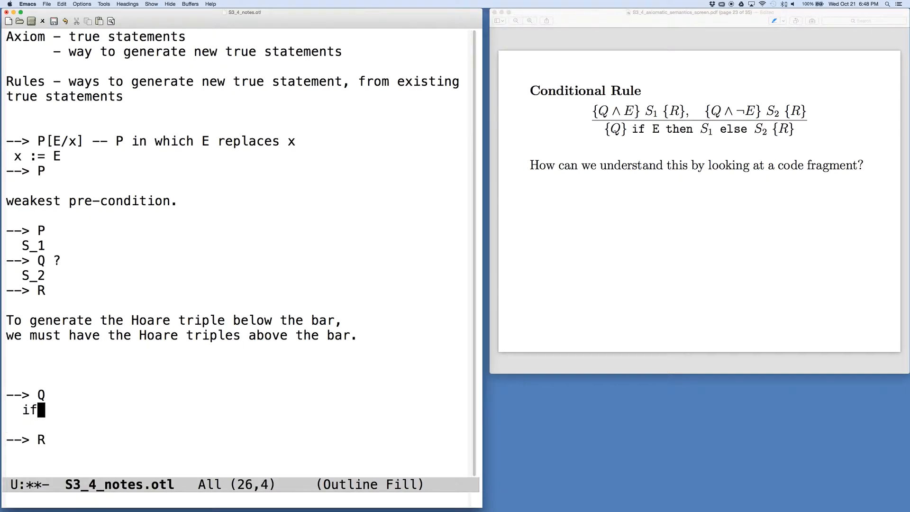
pyautogui.write('E then')
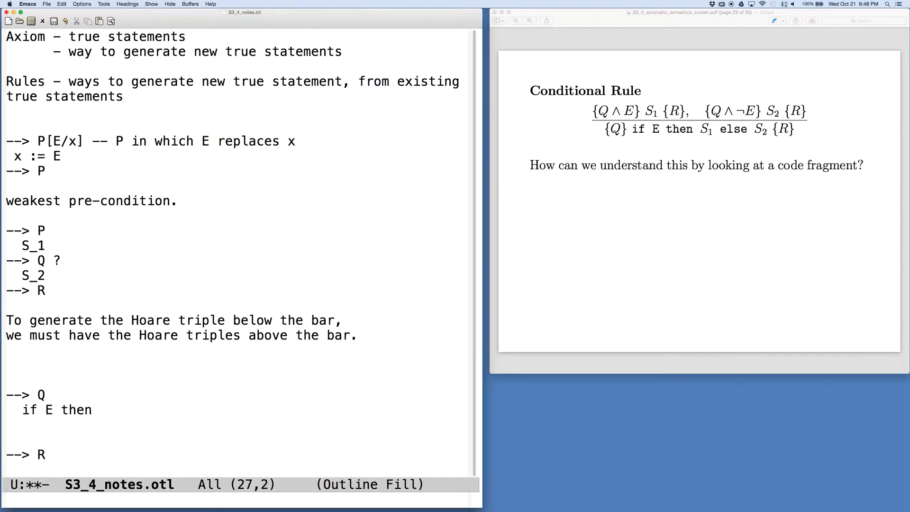
pyautogui.write('S_')
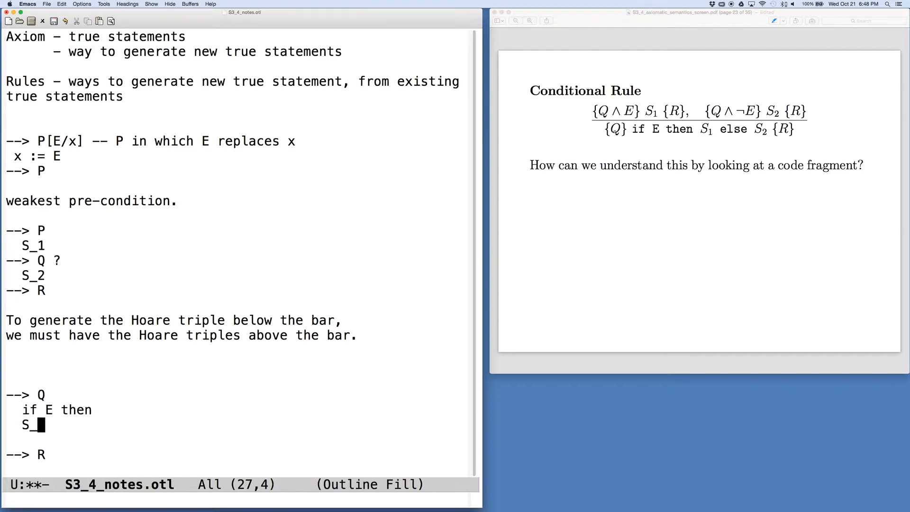
pyautogui.write('1')
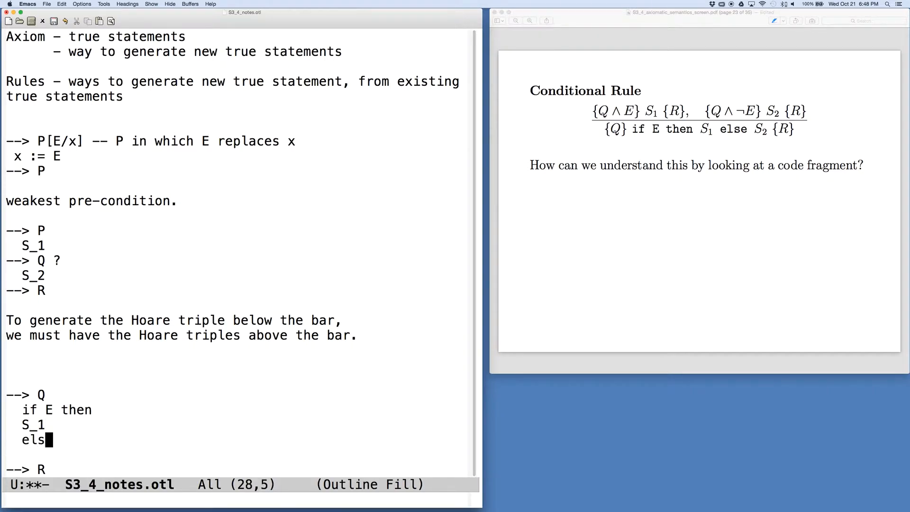
pyautogui.write('e')
pyautogui.click(237, 455)
pyautogui.write('S_2')
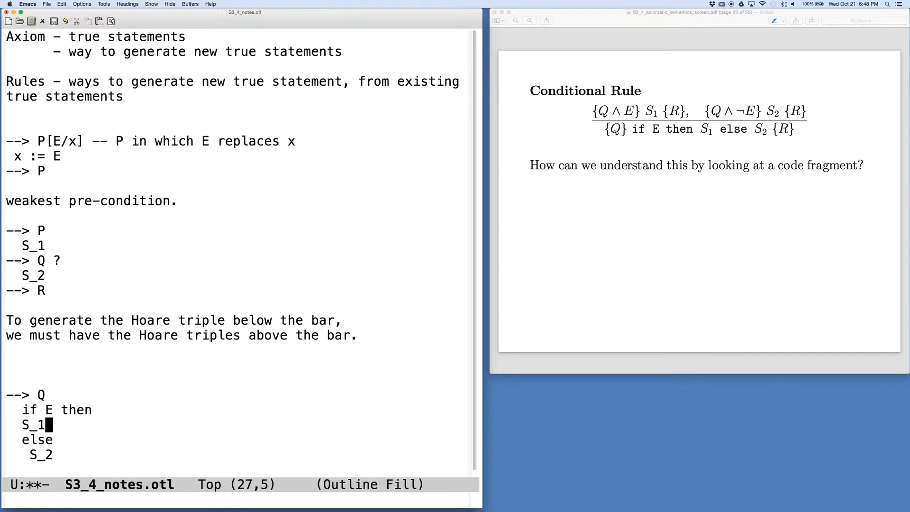
# Insert an empty "-->" assertion line above S_1.
pyautogui.press('Home')
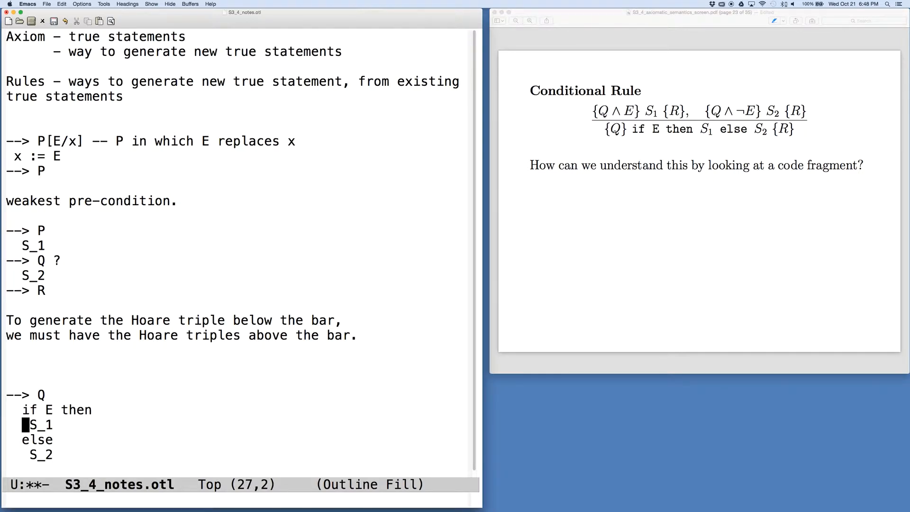
pyautogui.press('Return')
pyautogui.write('-->')
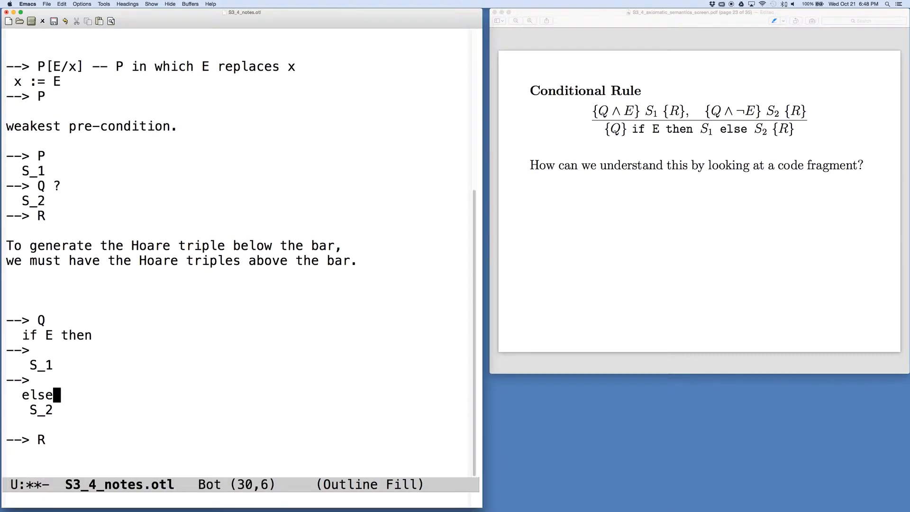
# Annotate the then-branch with "E and Q" before S_1 and R after it.
pyautogui.press('Return')
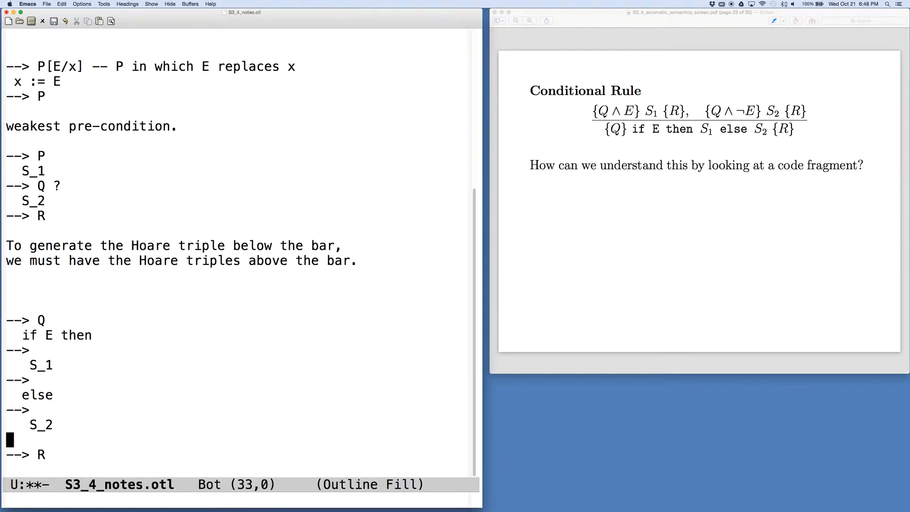
pyautogui.press('Return')
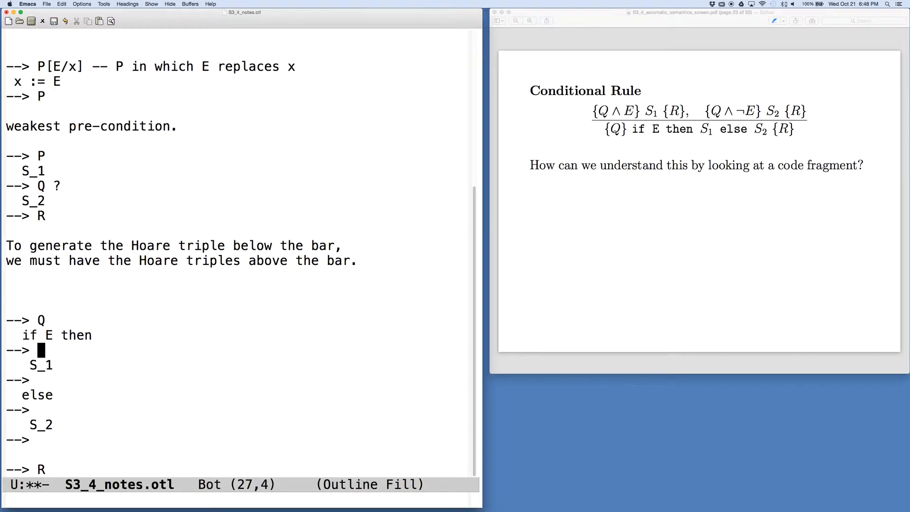
pyautogui.write('E')
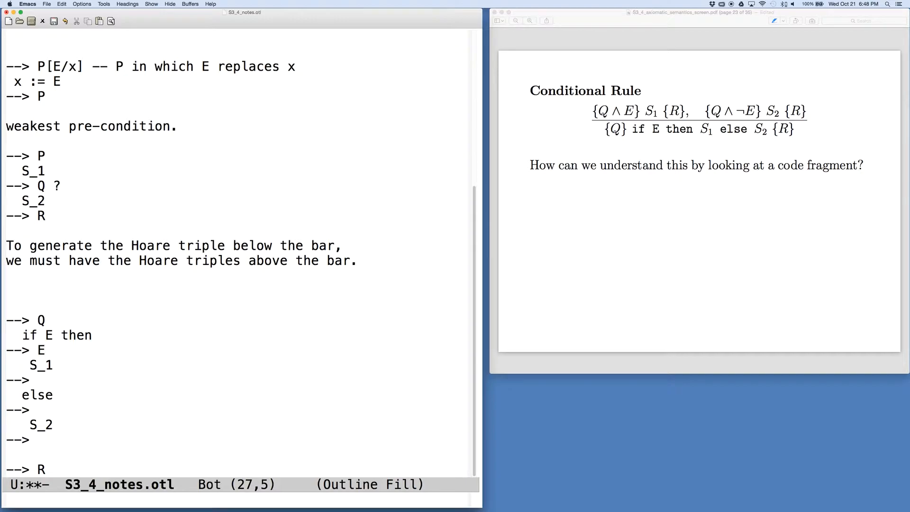
pyautogui.write('and Q')
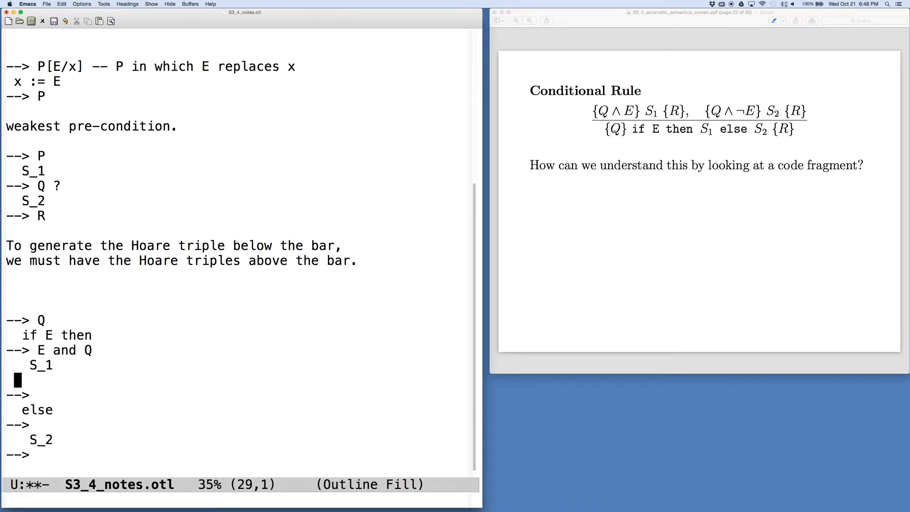
pyautogui.write('Q')
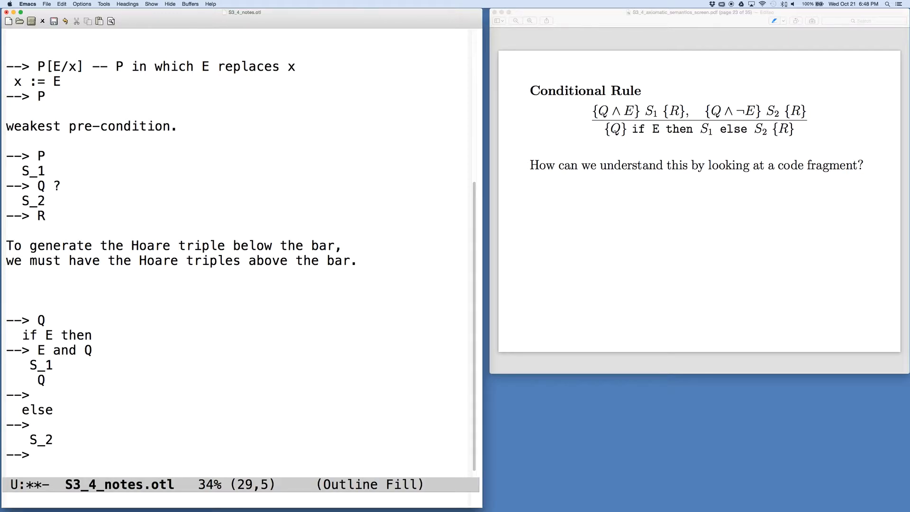
# Annotate the else-branch with "not E and Q" before S_2 and R after it.
pyautogui.scroll(-3)
pyautogui.write('--> R')
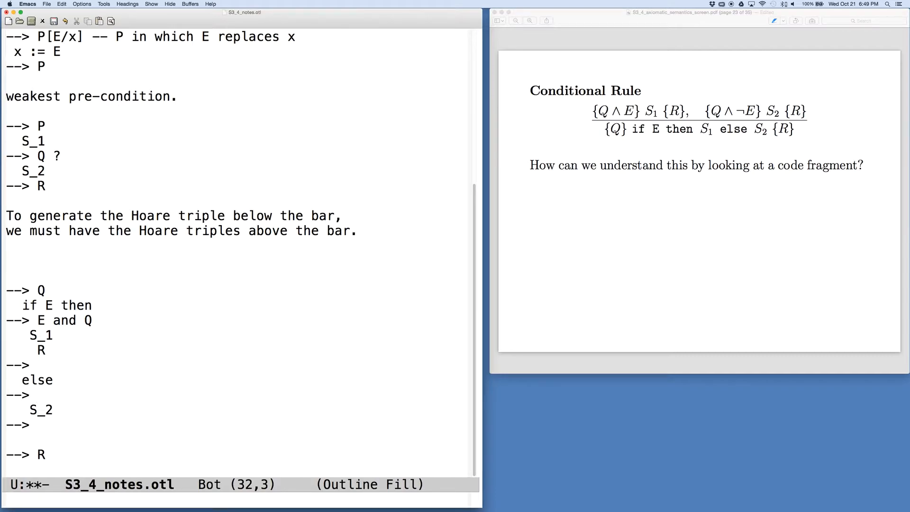
pyautogui.write('not E')
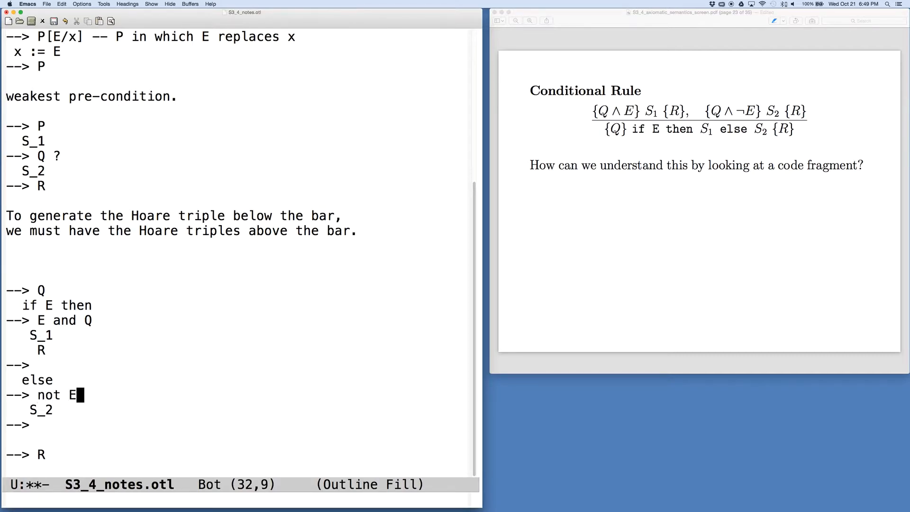
pyautogui.write('and')
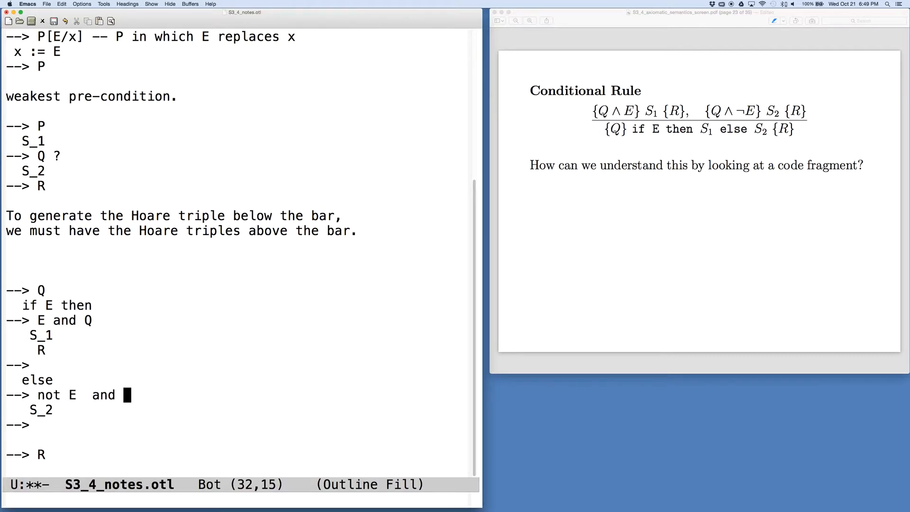
pyautogui.write('Q')
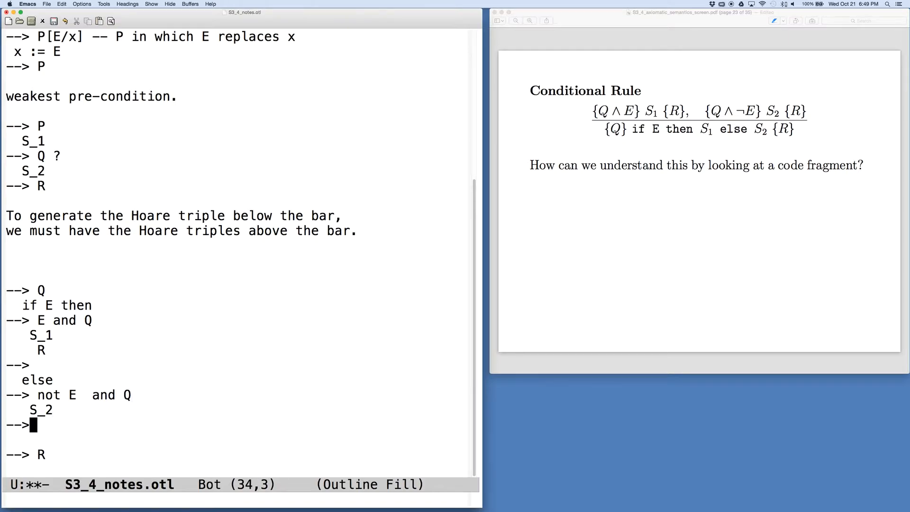
pyautogui.write('R')
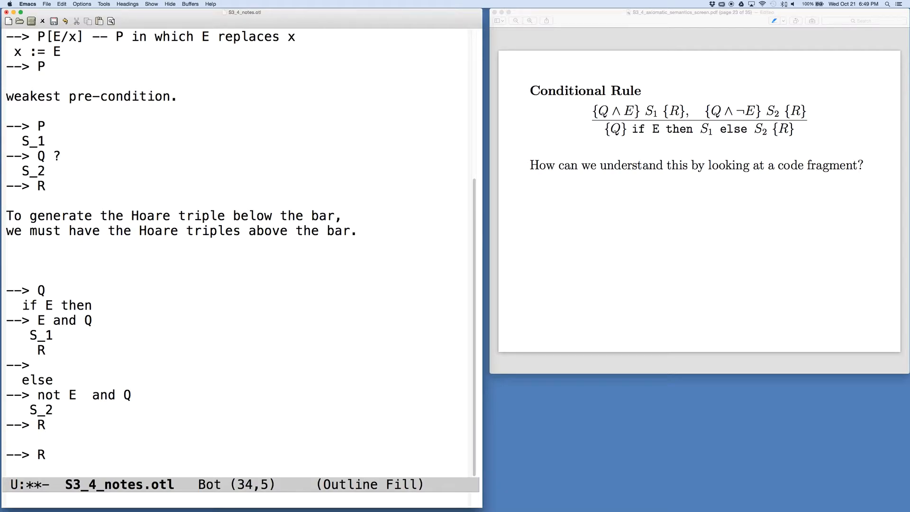
pyautogui.moveTo(539, 310)
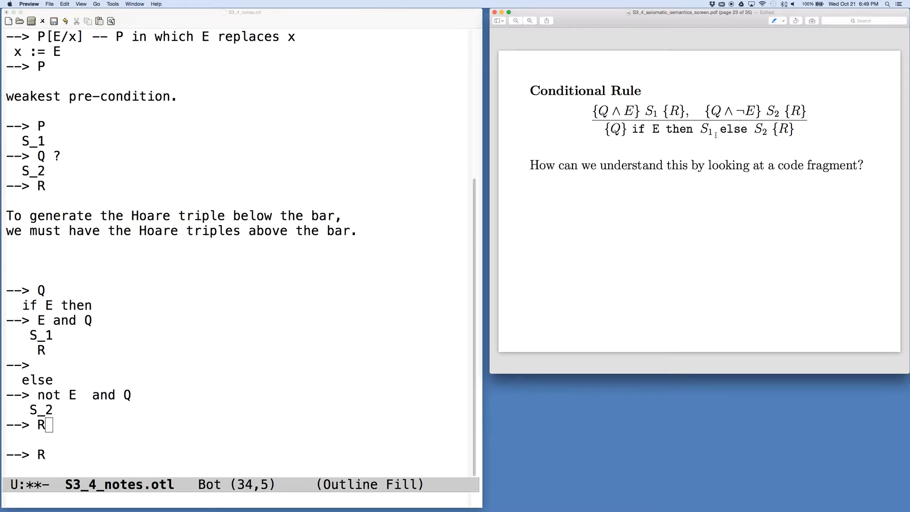
pyautogui.moveTo(695, 128)
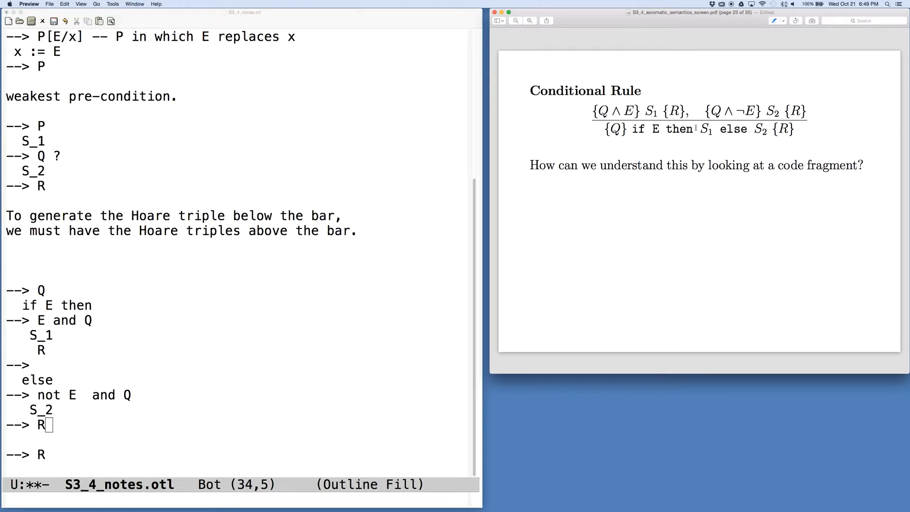
pyautogui.moveTo(579, 129)
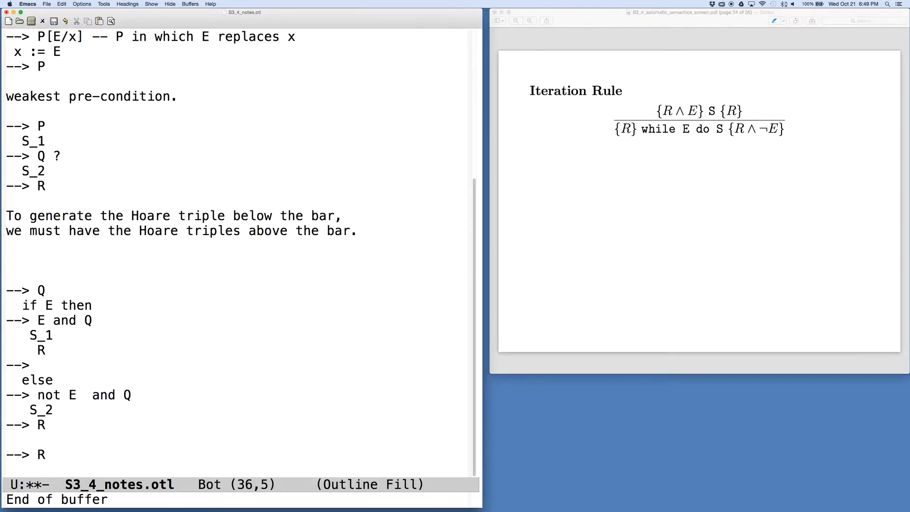
# Write the repeated S statements of the loop sketch ending with "R and not E".
pyautogui.scroll(-3)
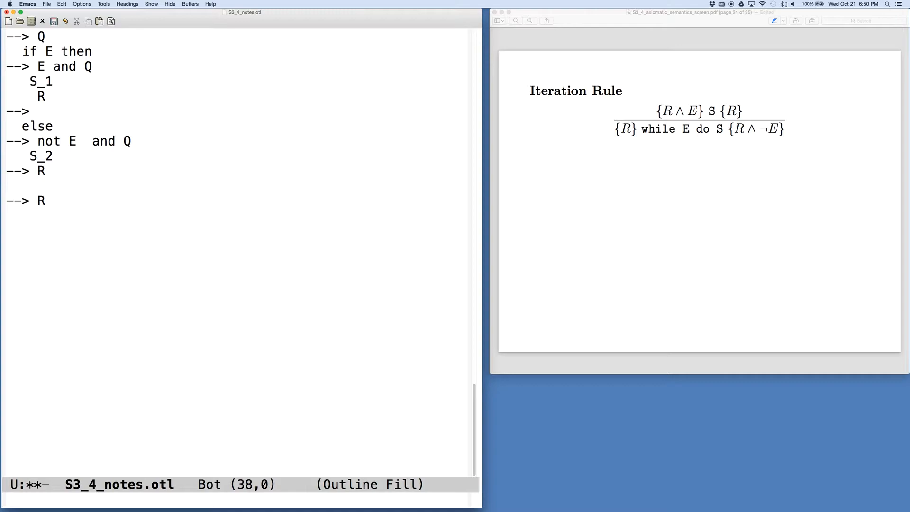
pyautogui.write('S')
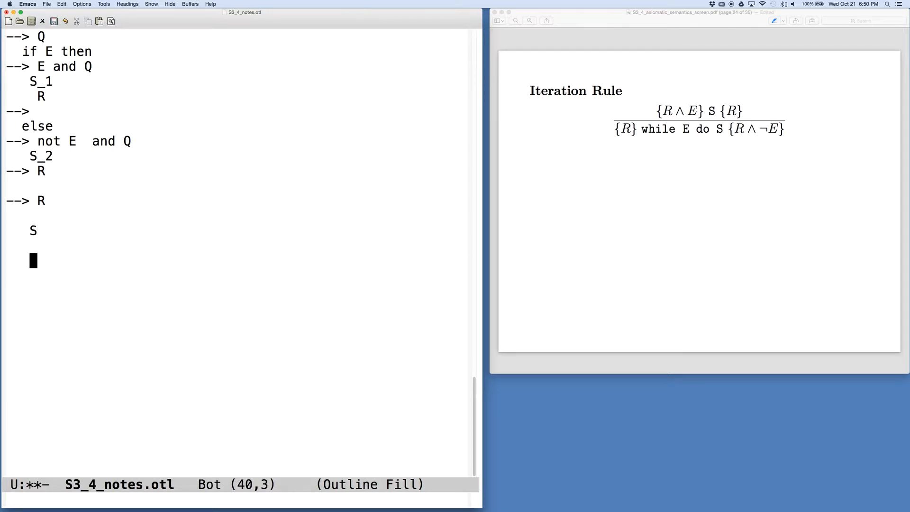
pyautogui.write('S')
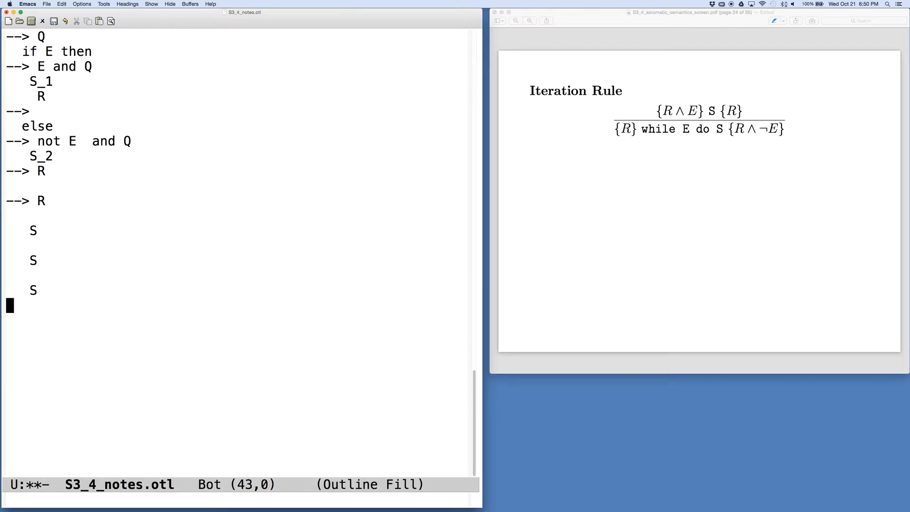
pyautogui.press('return')
pyautogui.write('-->')
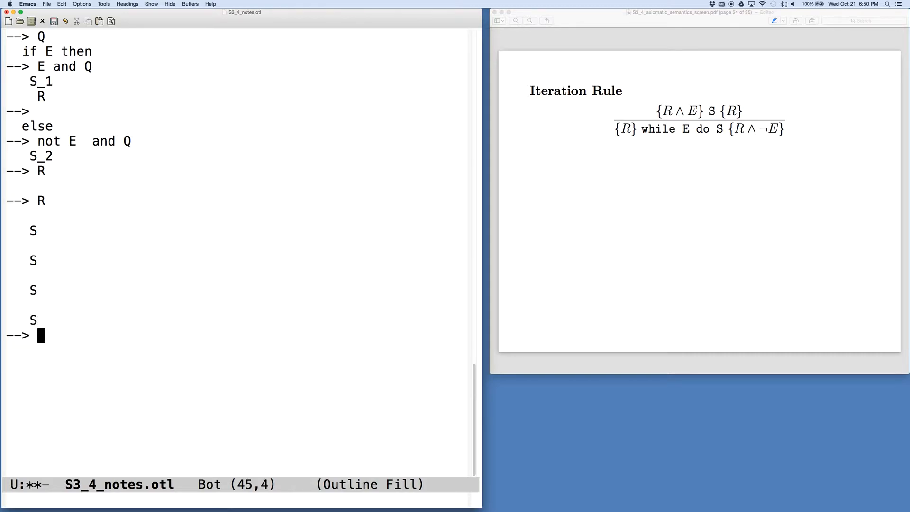
pyautogui.write('R')
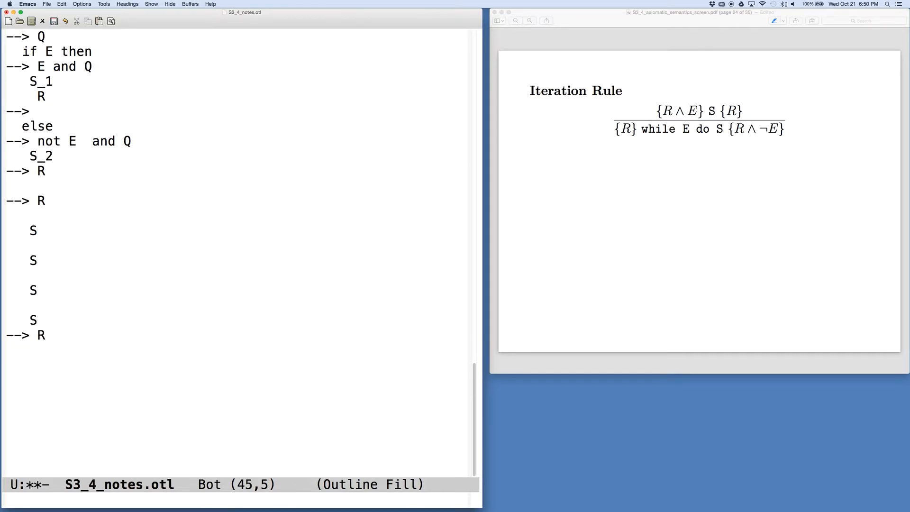
pyautogui.write('a')
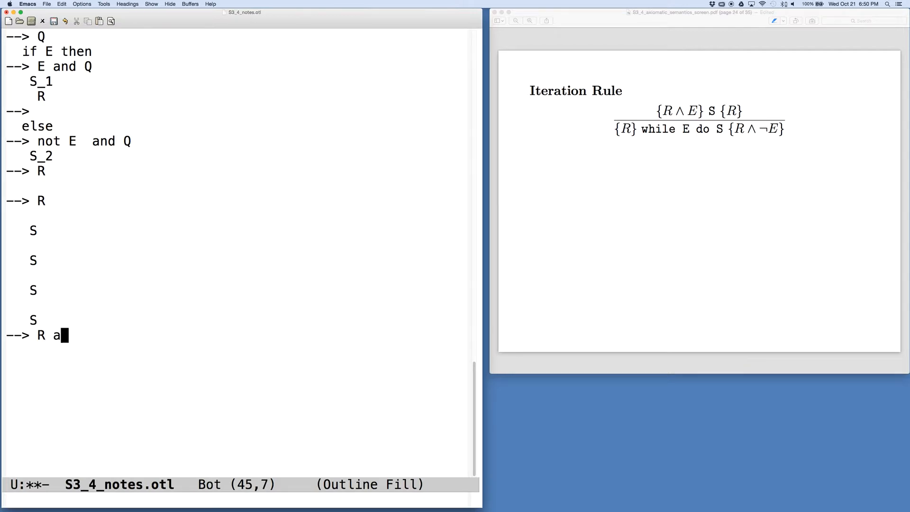
pyautogui.write('nd  not E')
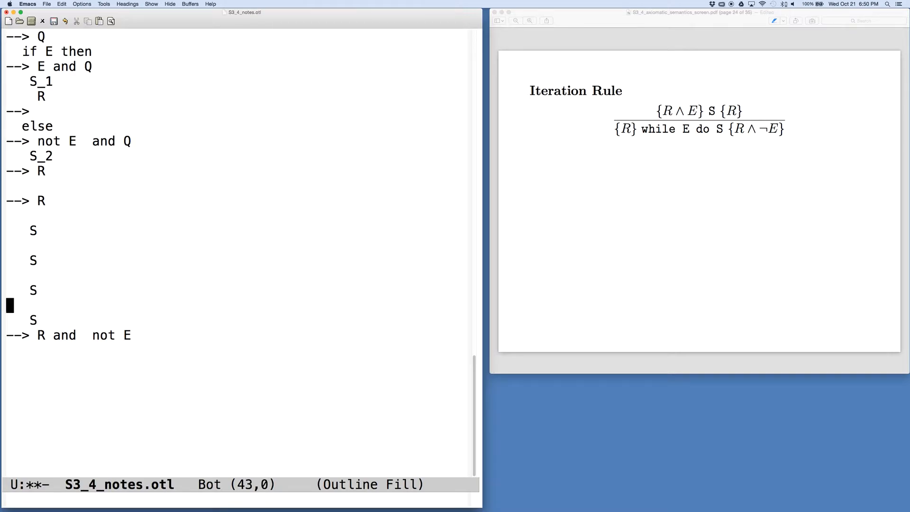
# Insert "--> E" before the first S and "--> LI" arrows between the S statements.
pyautogui.press('Up')
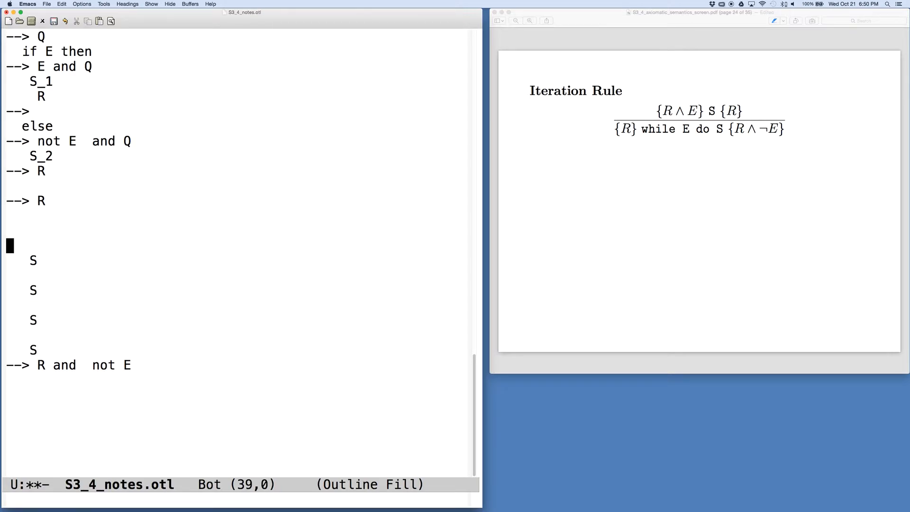
pyautogui.write('-->')
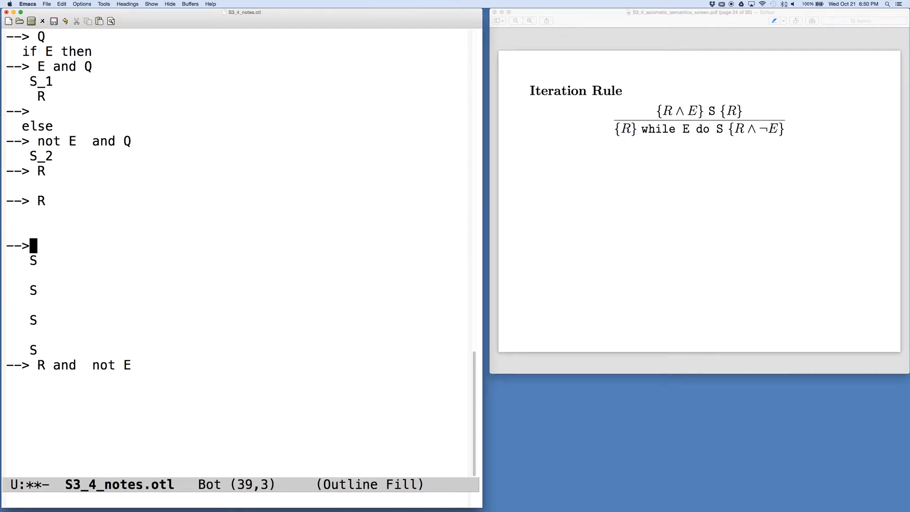
pyautogui.write('E')
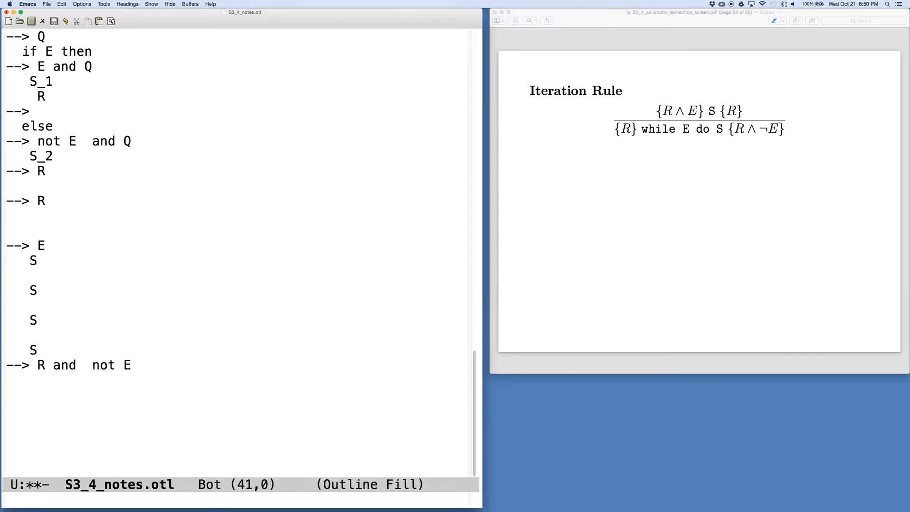
pyautogui.write('LI')
pyautogui.click(238, 305)
pyautogui.write('-->')
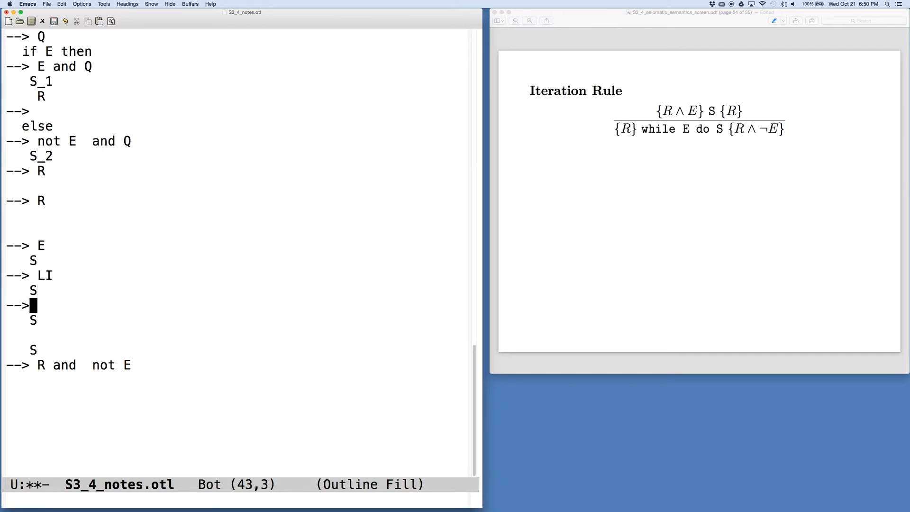
pyautogui.write('LI')
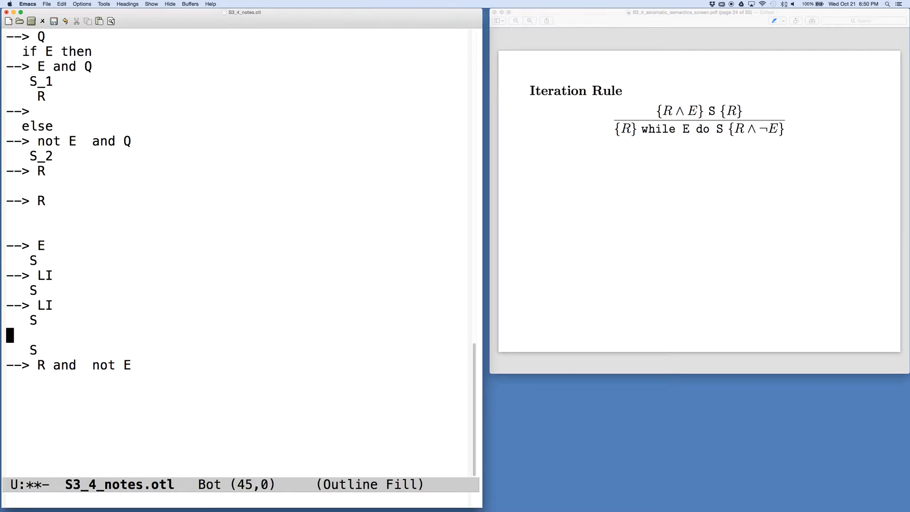
pyautogui.write('-->')
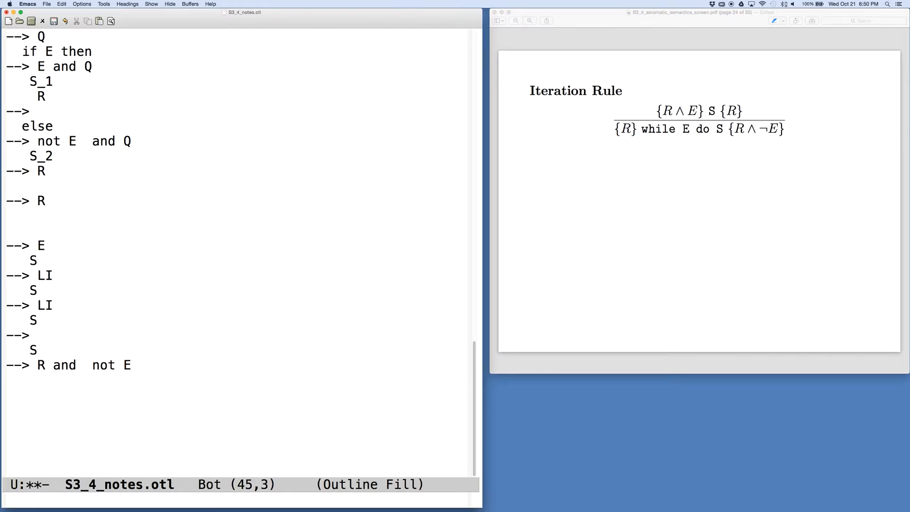
pyautogui.write('LI')
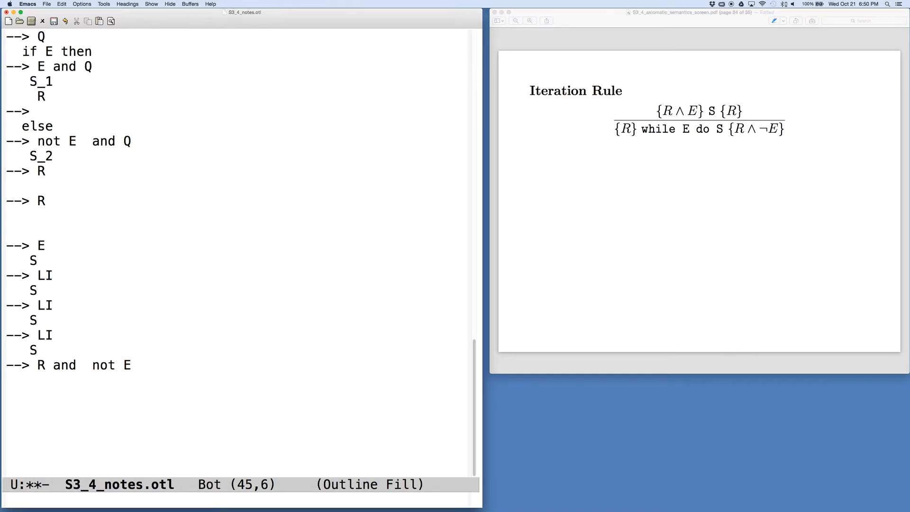
# Extend the first assertion to "E and LI" and the last to "LI and not E".
pyautogui.click(46, 244)
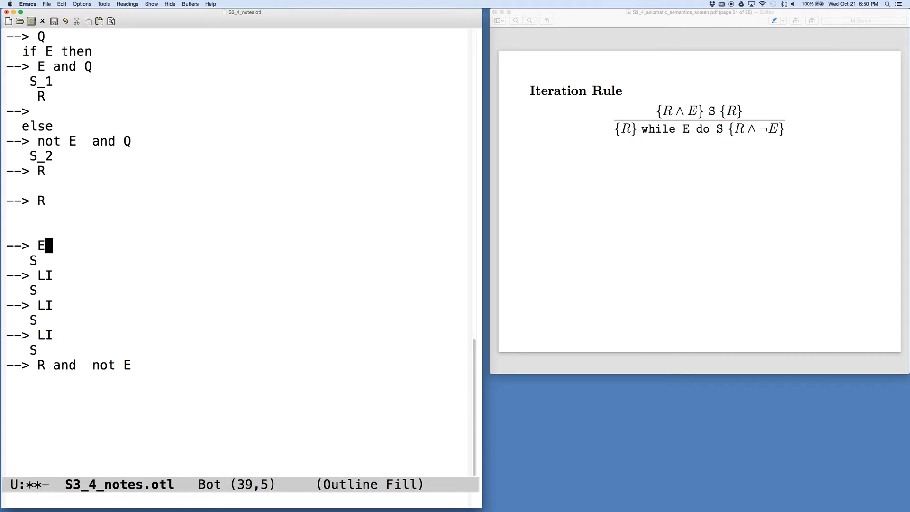
pyautogui.write('and L')
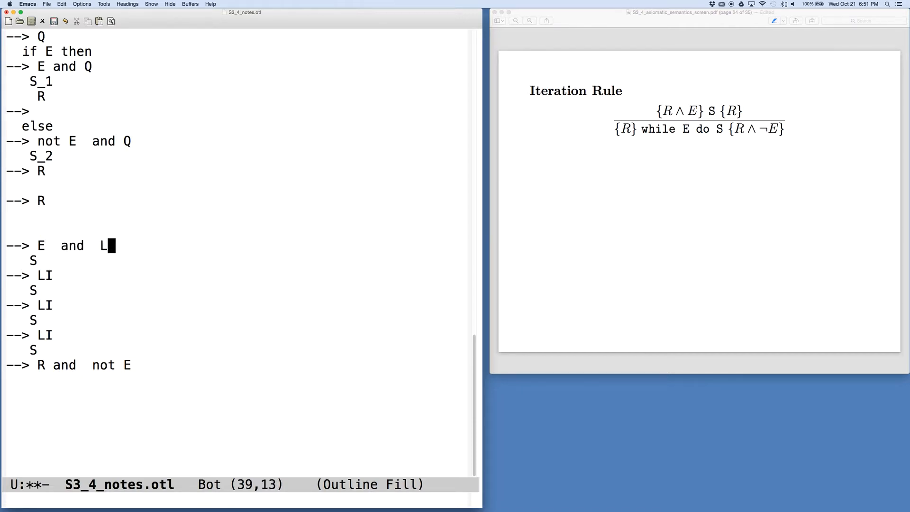
pyautogui.write('I')
pyautogui.click(69, 365)
pyautogui.write('LI')
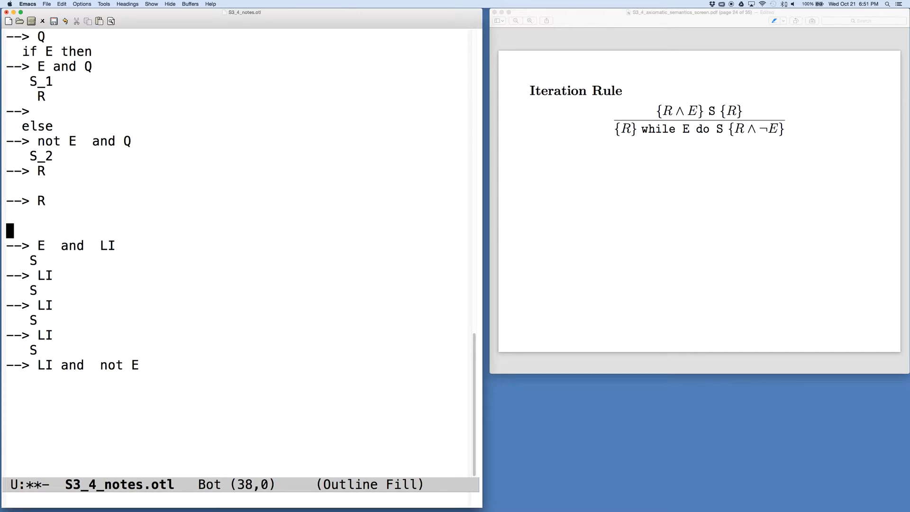
# Open the loop sketch with "--> LI" followed by a "while E" line.
pyautogui.write('--> LI')
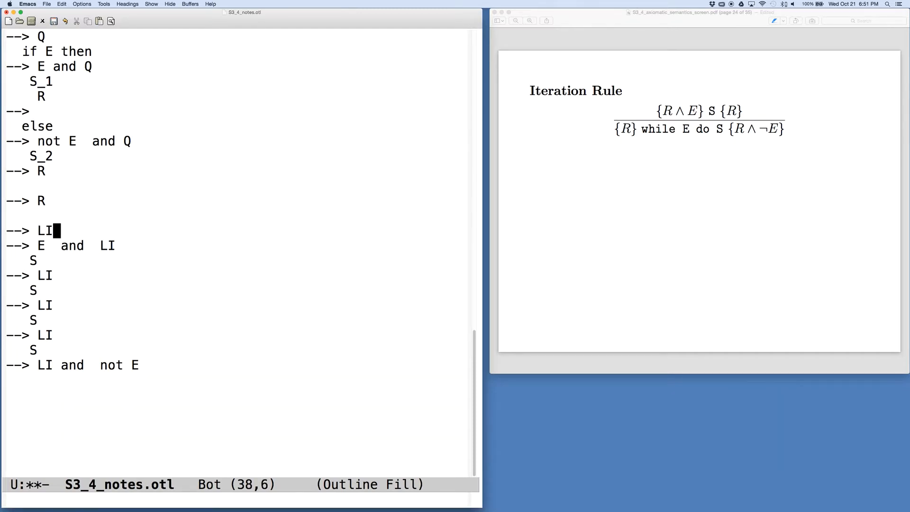
pyautogui.press('Return')
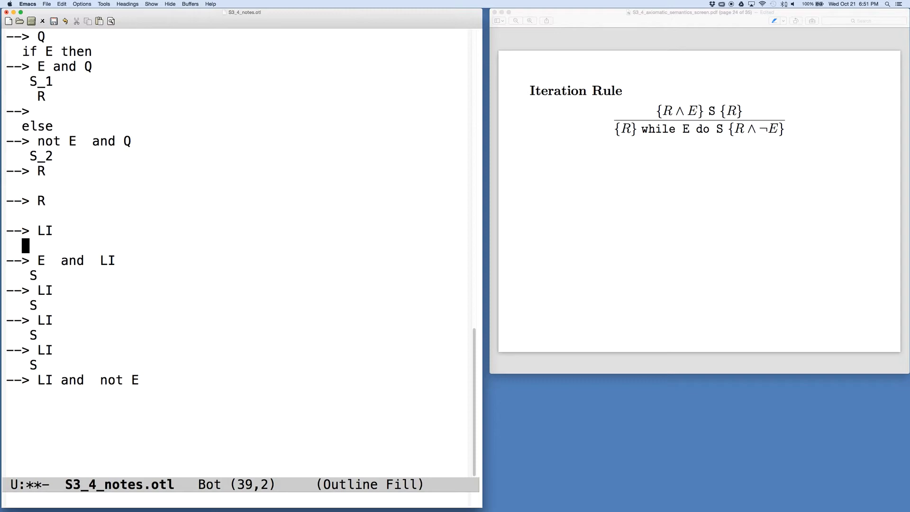
pyautogui.write('while E')
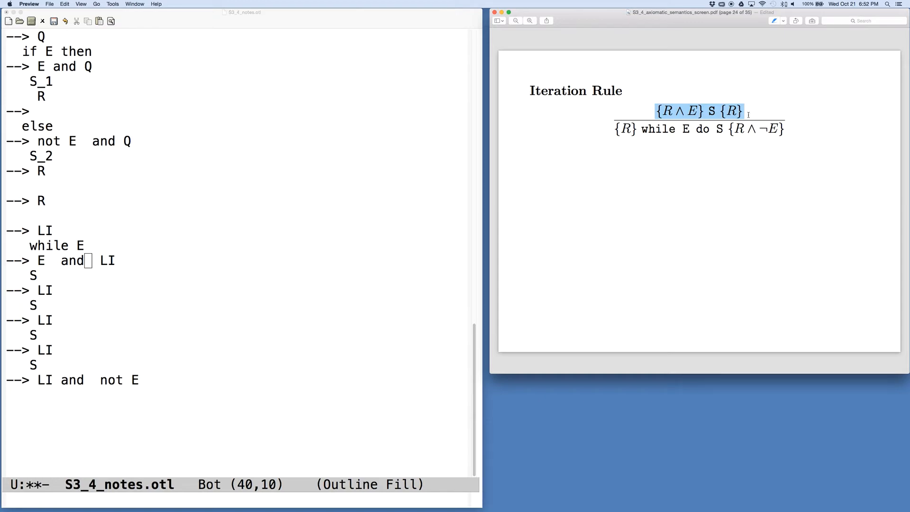
pyautogui.moveTo(586, 155)
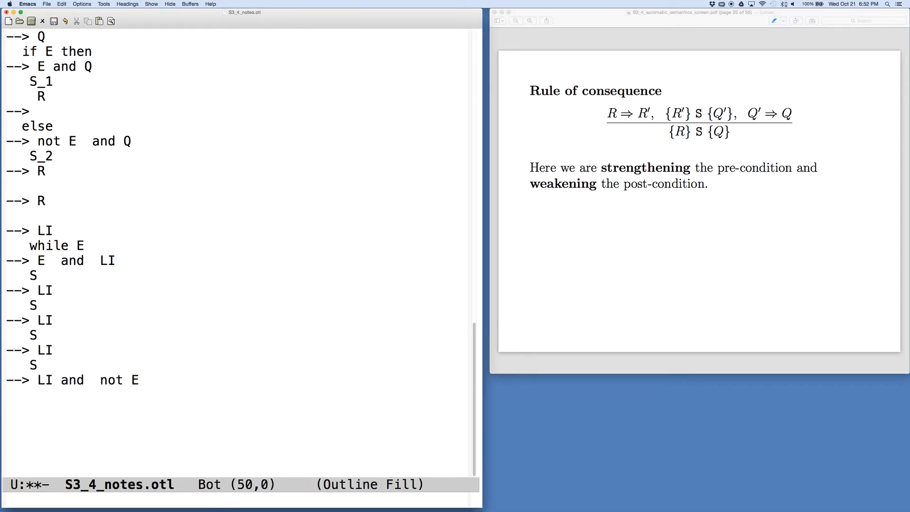
# Start a consequence-rule sketch "--> R / S / --> Q" below the loop notes.
pyautogui.scroll(-3)
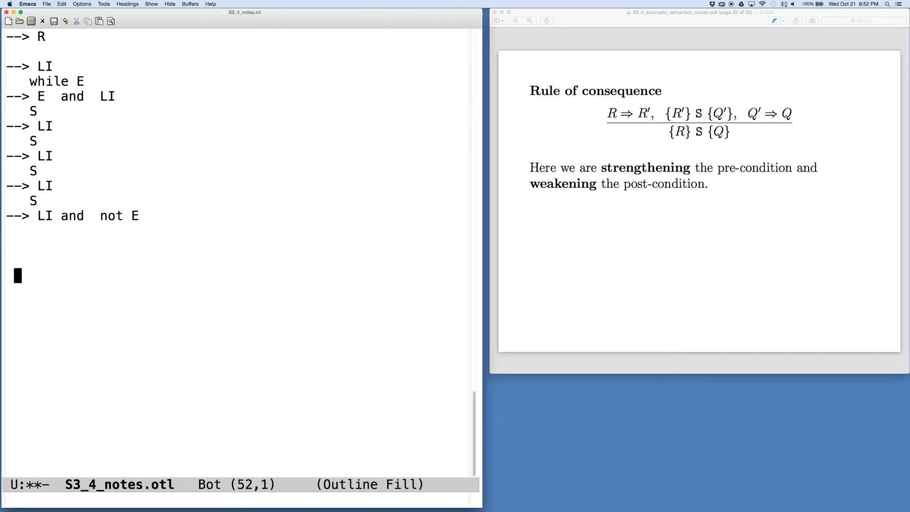
pyautogui.write('S')
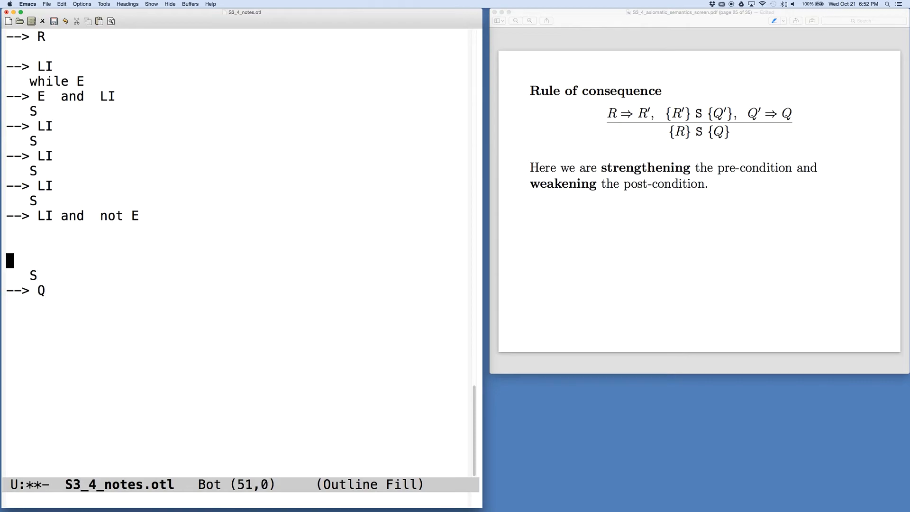
pyautogui.write('--> R')
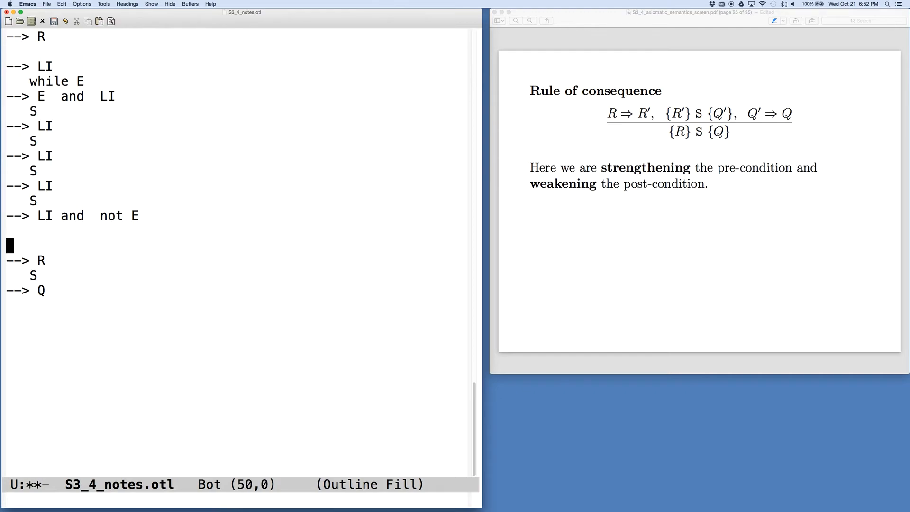
pyautogui.press('right')
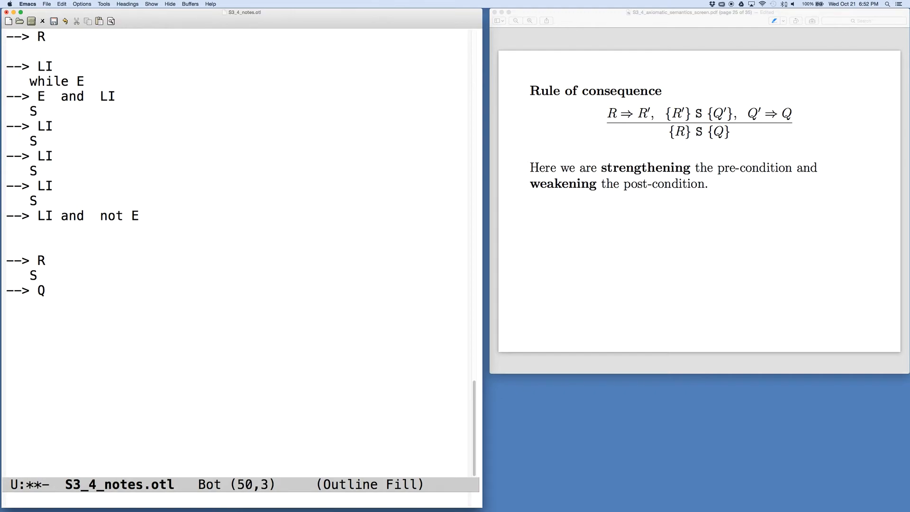
pyautogui.write('R"')
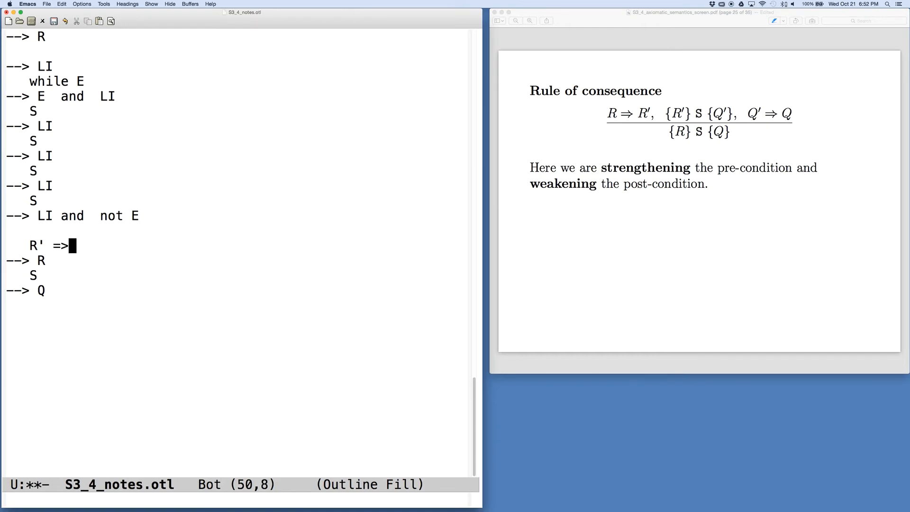
pyautogui.write('R')
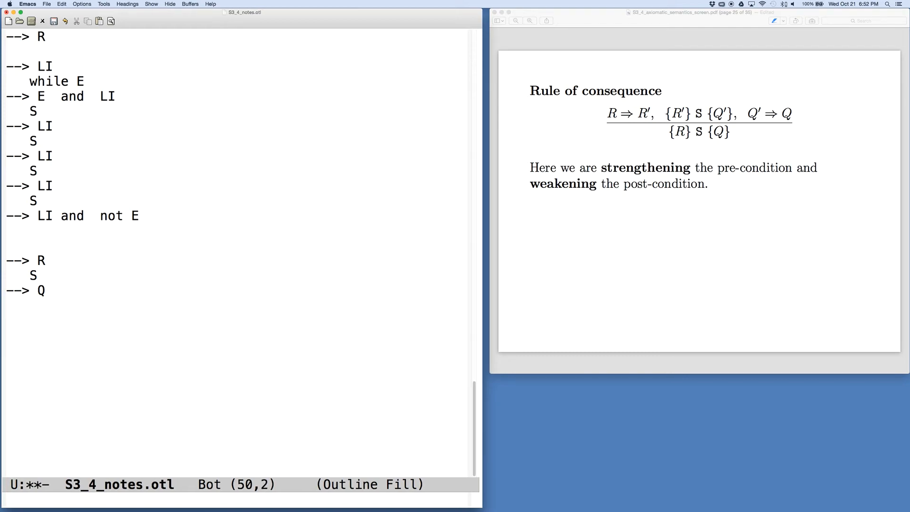
# Complete the consequence sketch: R => R', --> R', S, --> Q', Q' => Q, --> Q.
pyautogui.write("R => R'")
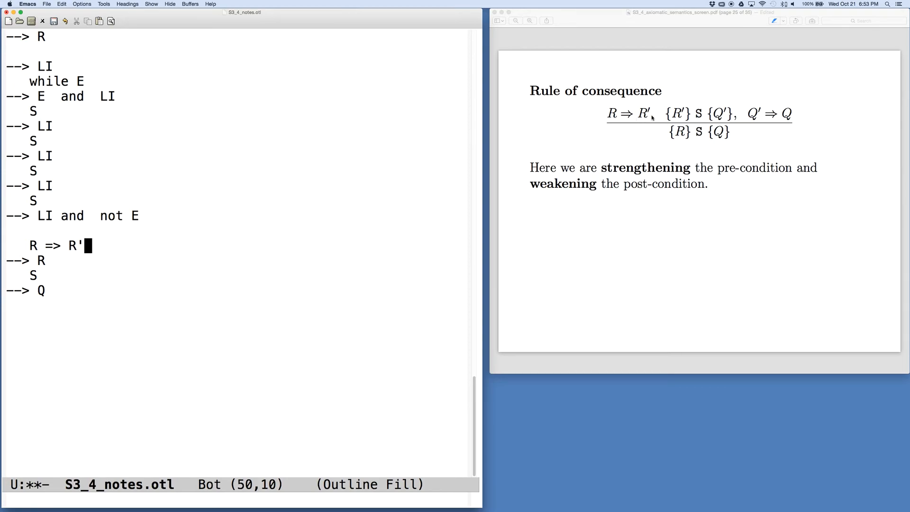
pyautogui.click(679, 113)
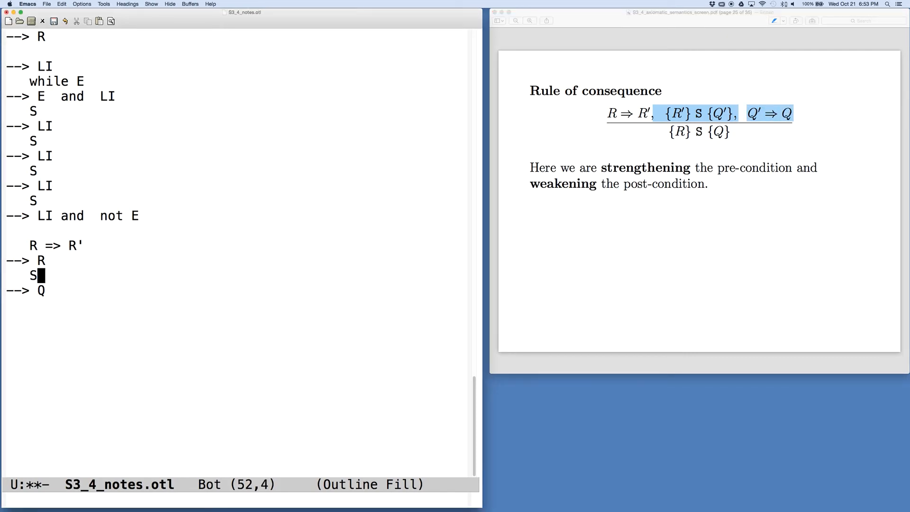
pyautogui.write("'")
pyautogui.click(45, 261)
pyautogui.write("'")
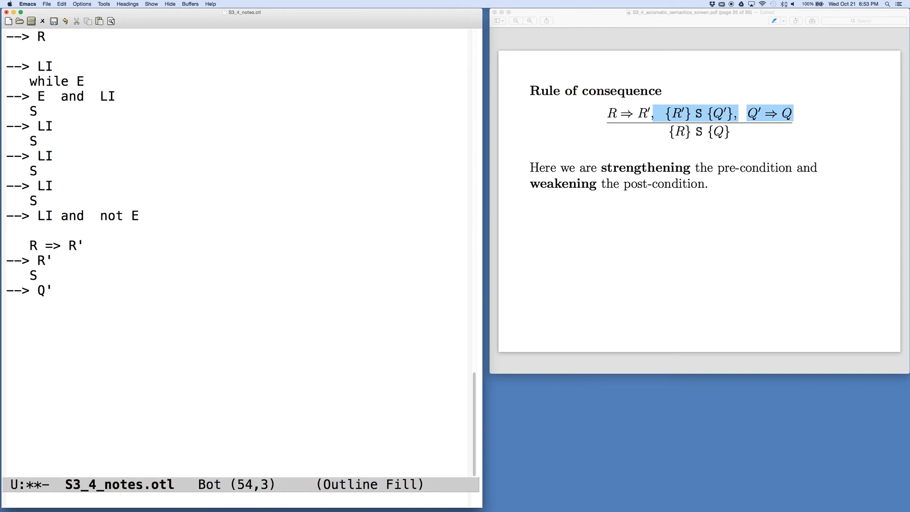
pyautogui.write("Q' =>")
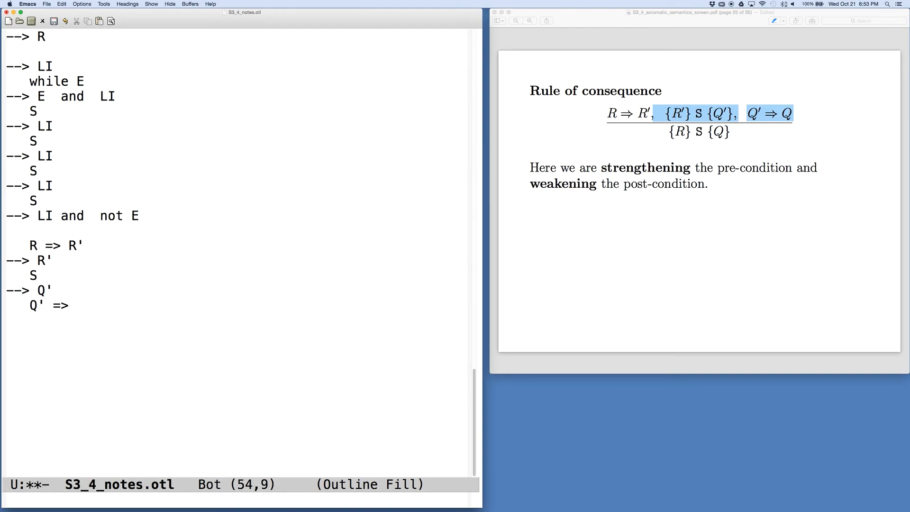
pyautogui.write('Q')
pyautogui.write('--> R')
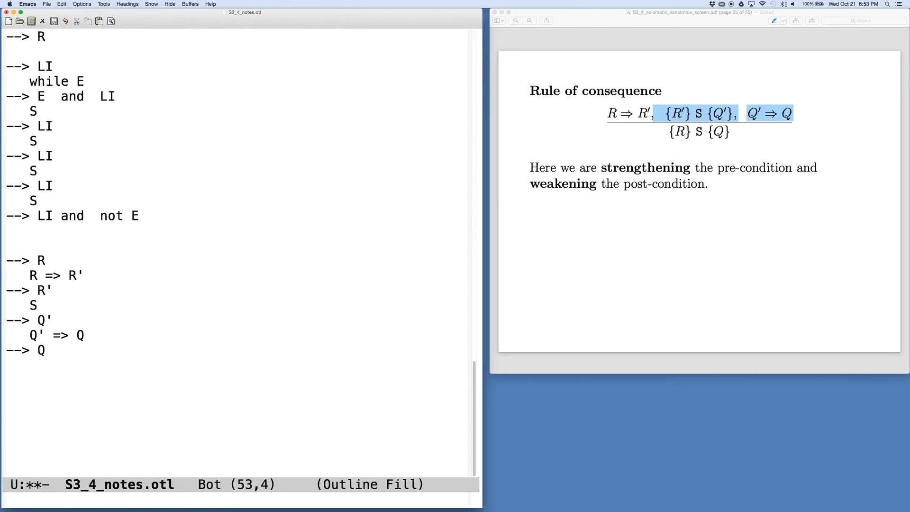
pyautogui.moveTo(560, 292)
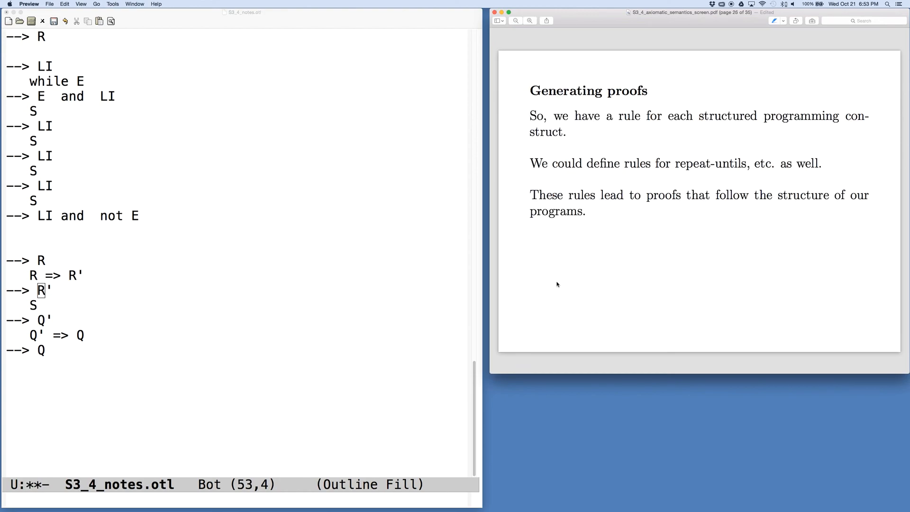
pyautogui.moveTo(563, 282)
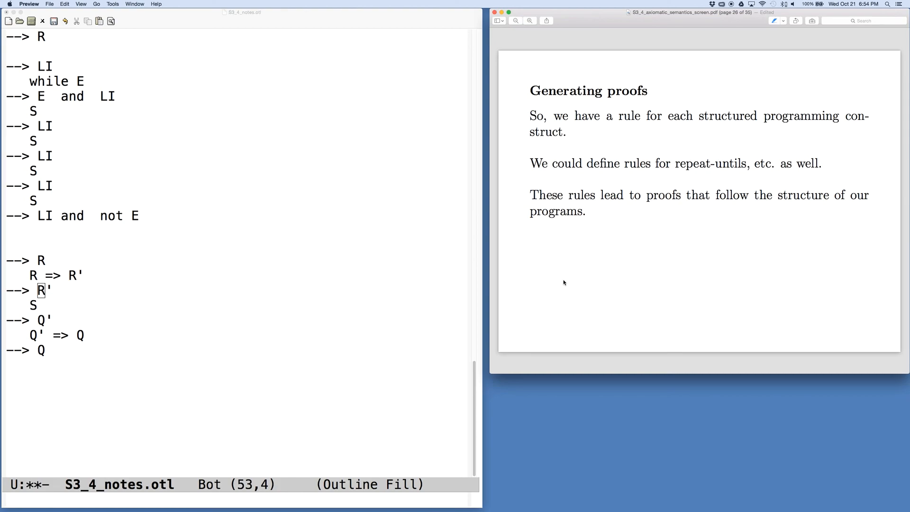
pyautogui.moveTo(780, 99)
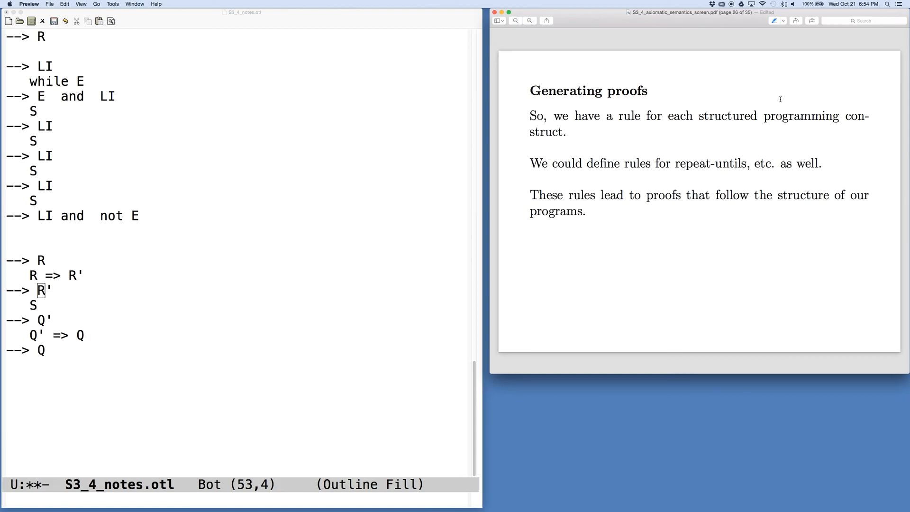